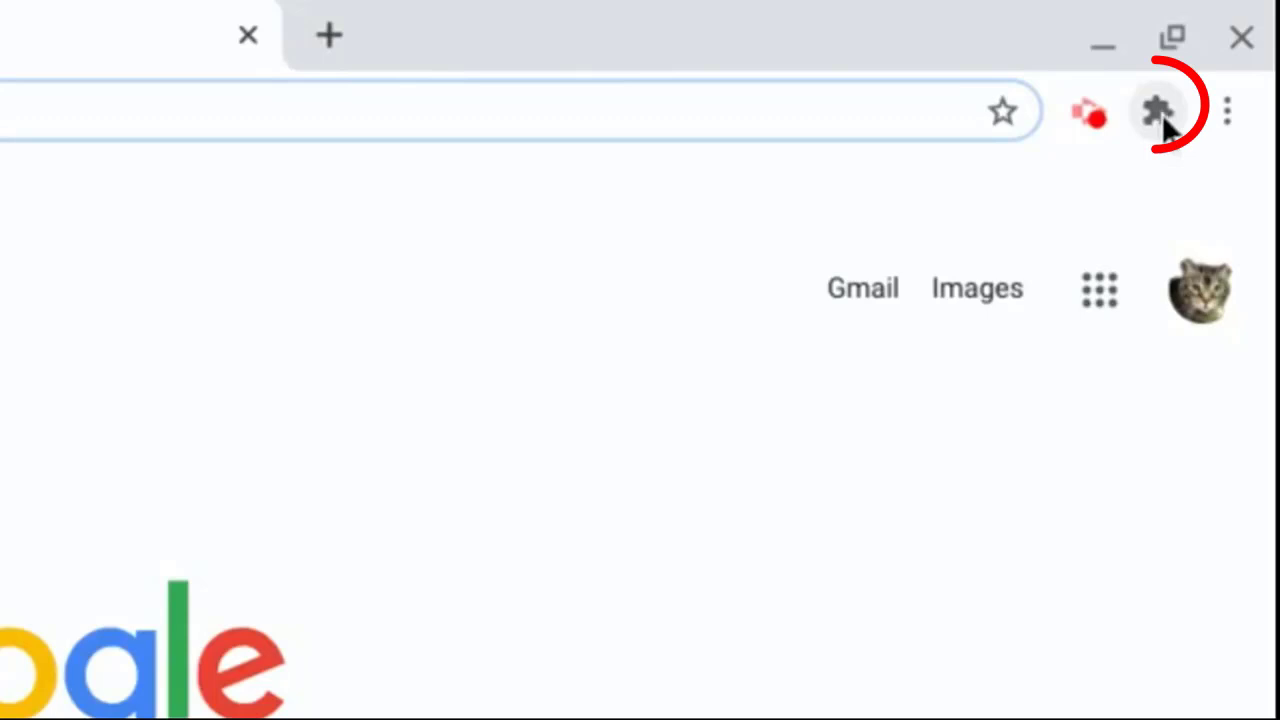
mouse_move(1158, 110)
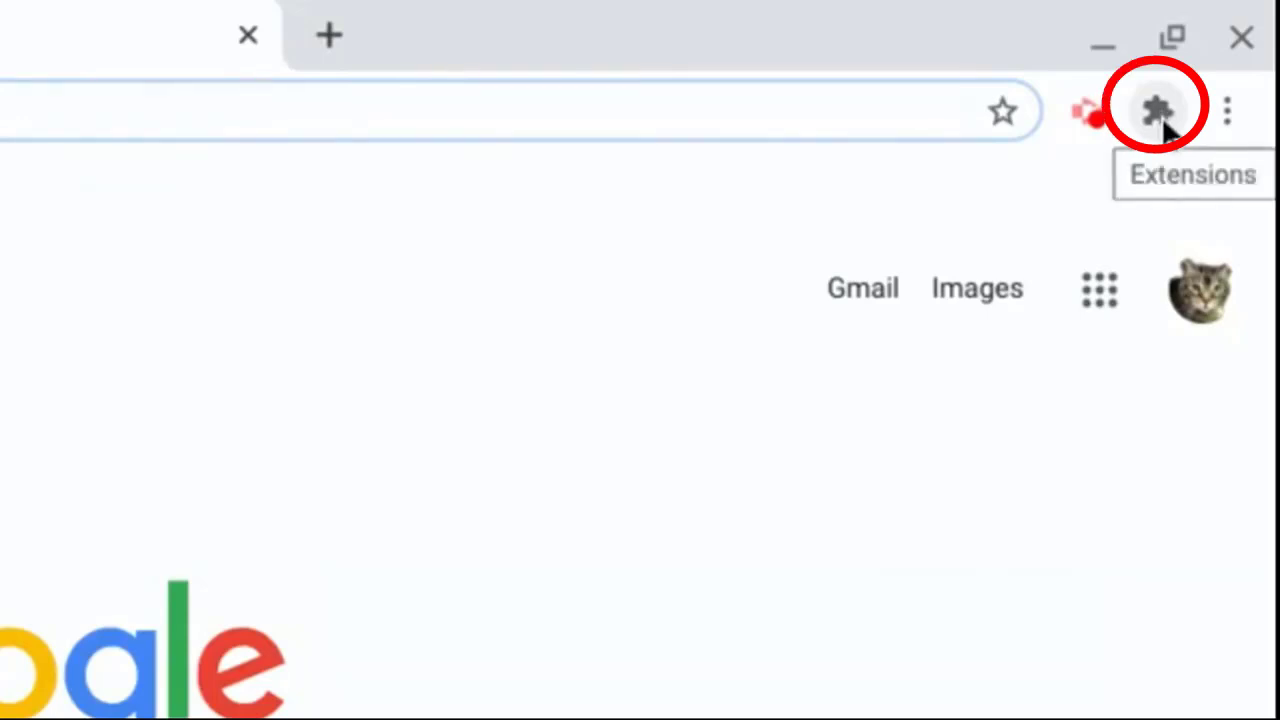
- Pin the Keep Awake extension to the Chrome toolbar from the Extensions menu
click(1157, 110)
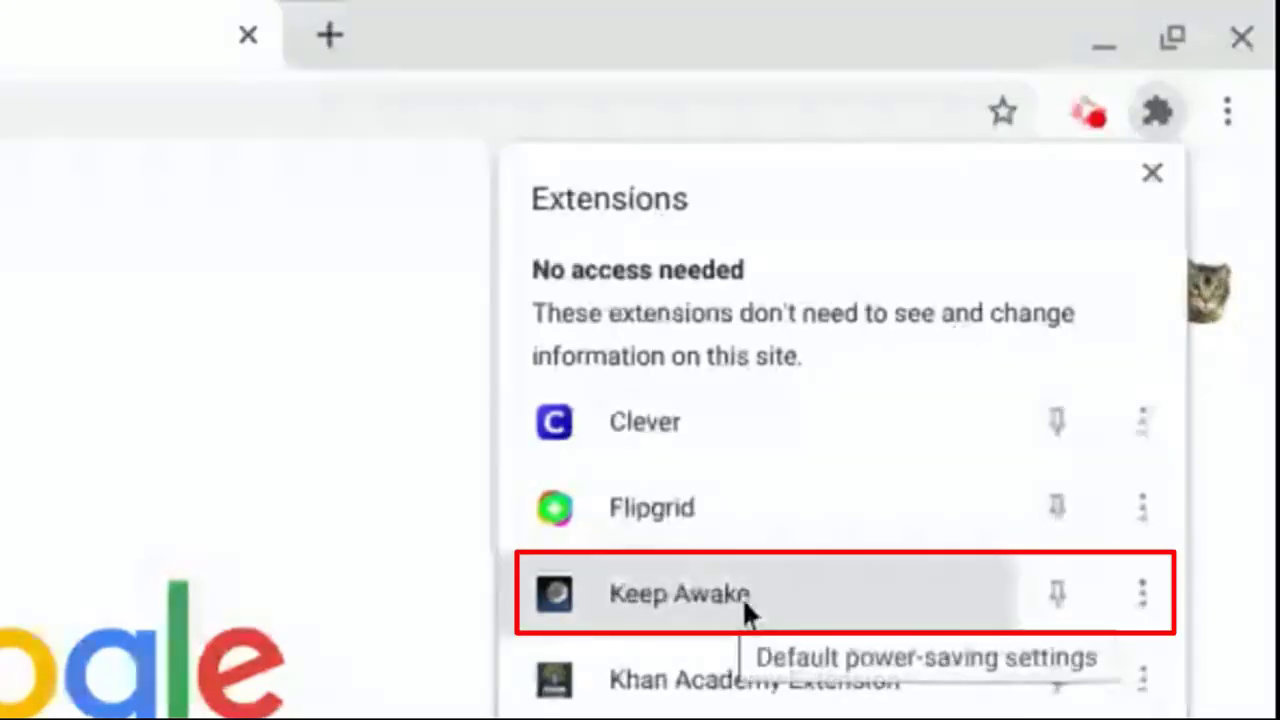
mouse_move(1057, 593)
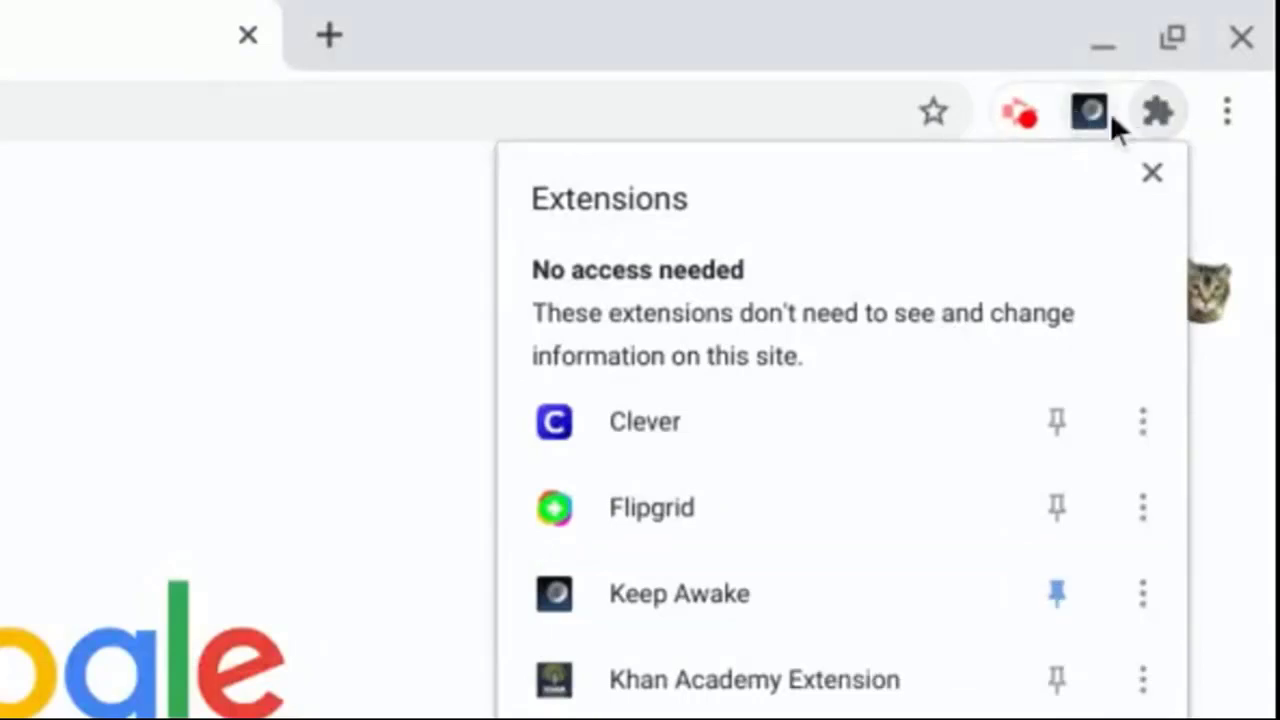
mouse_move(878, 572)
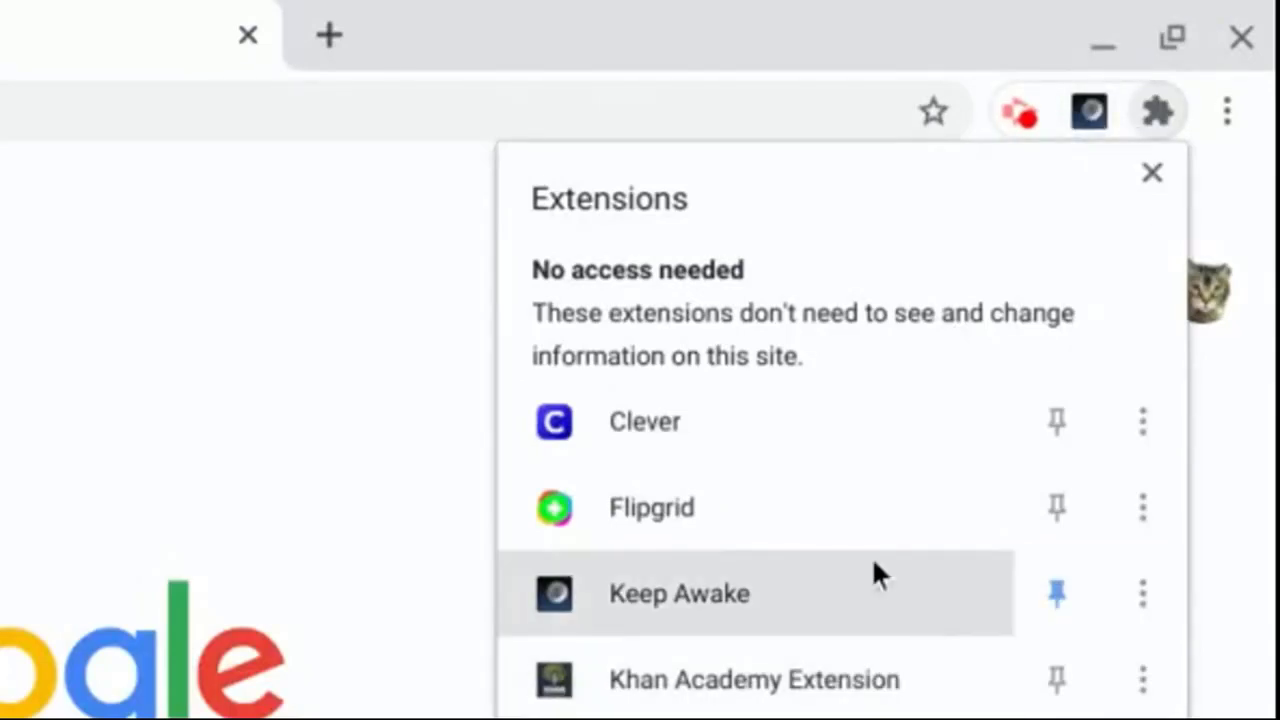
click(1056, 507)
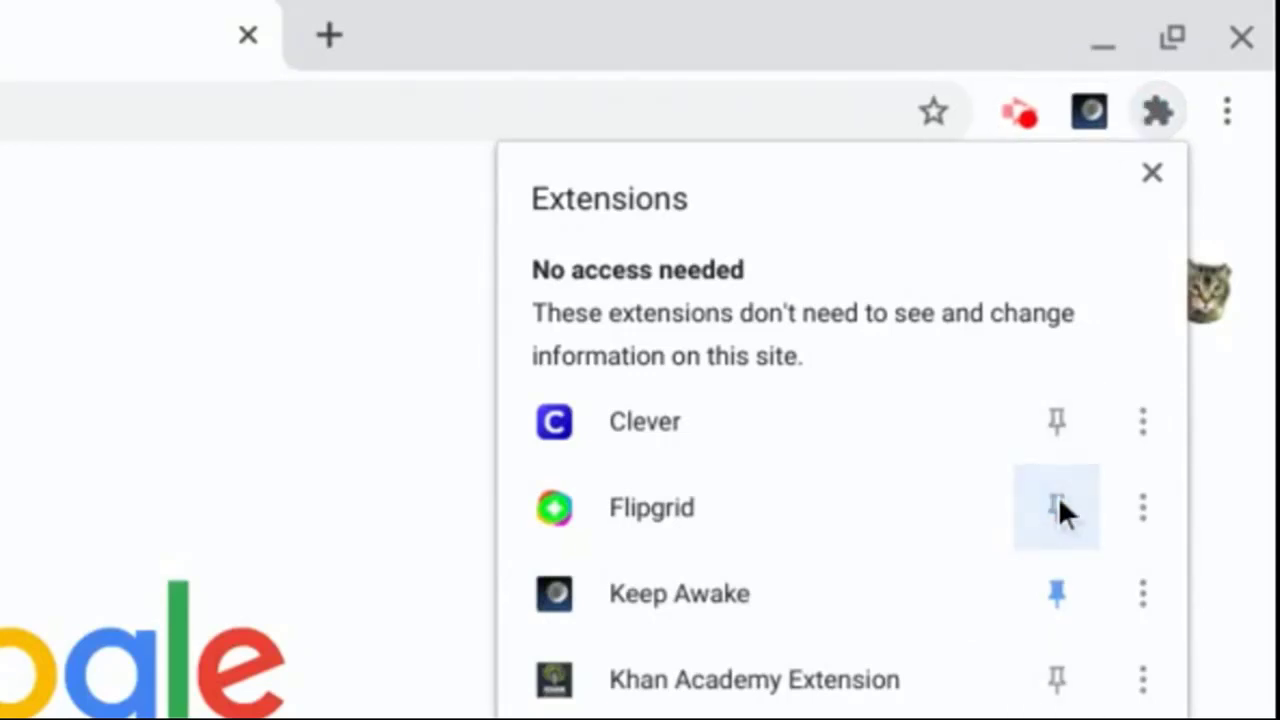
mouse_move(1020, 120)
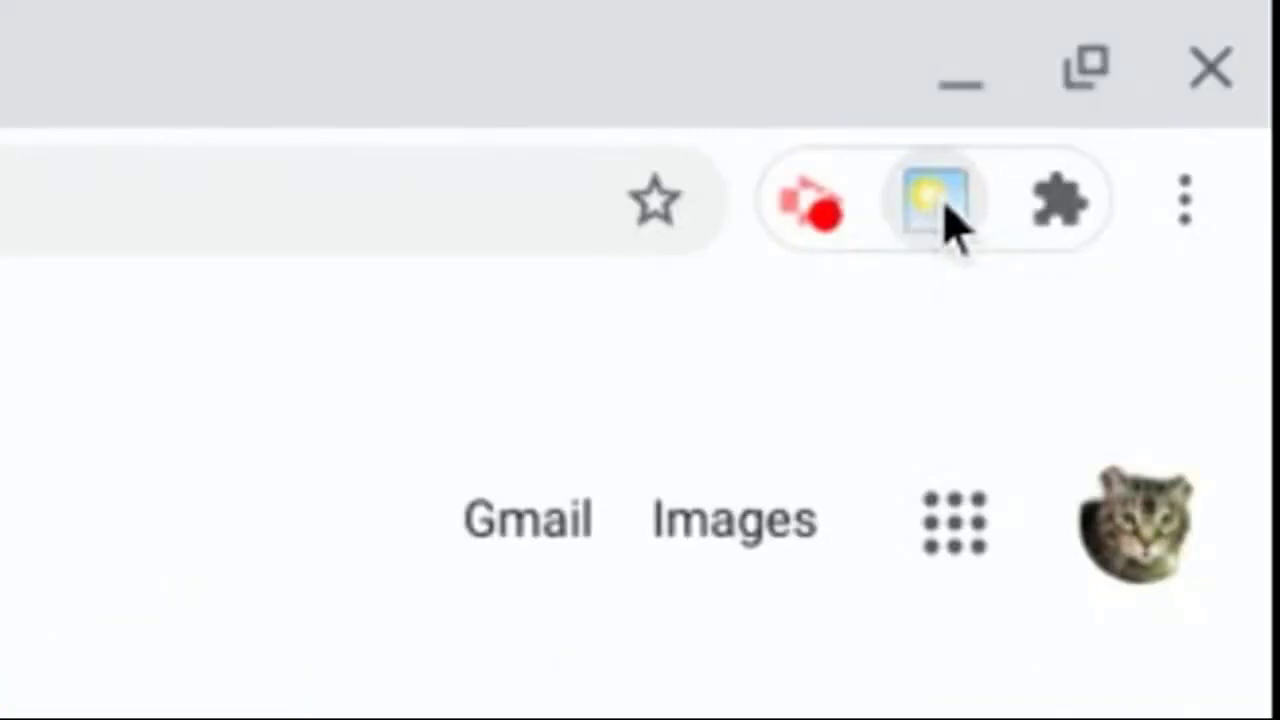
mouse_move(930, 200)
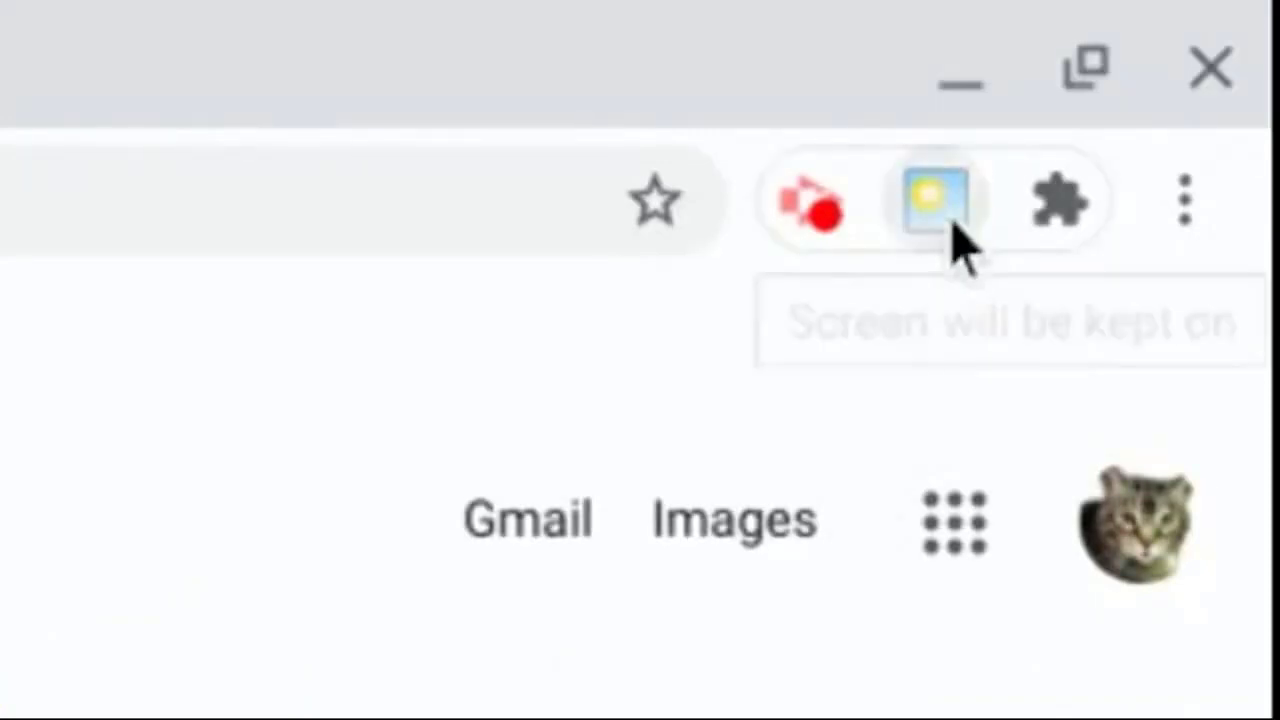
mouse_move(935, 200)
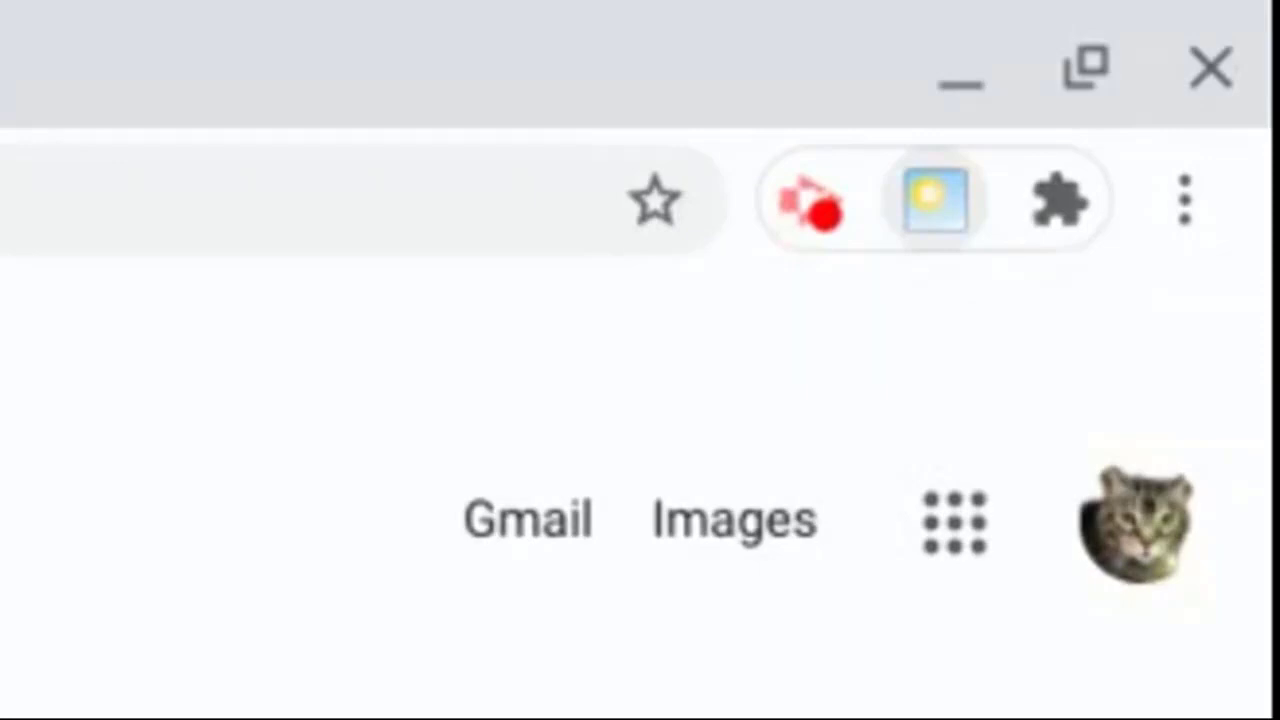
mouse_move(935, 200)
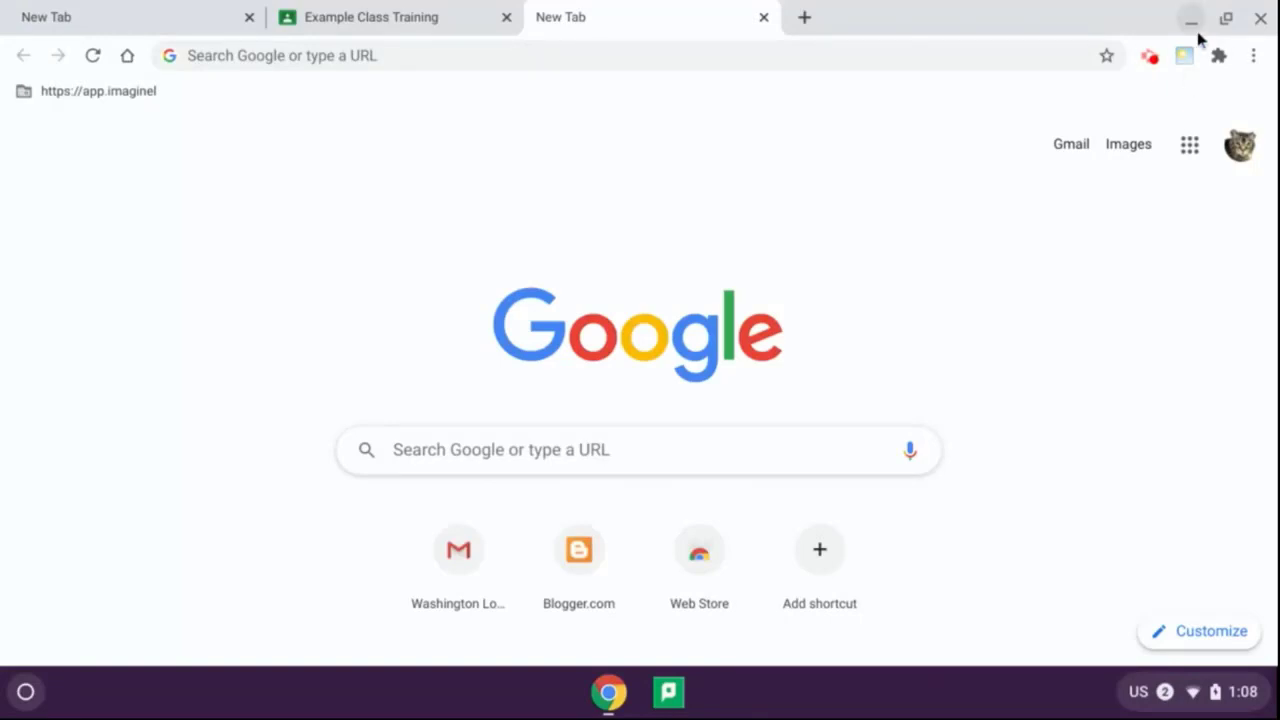
mouse_move(1175, 110)
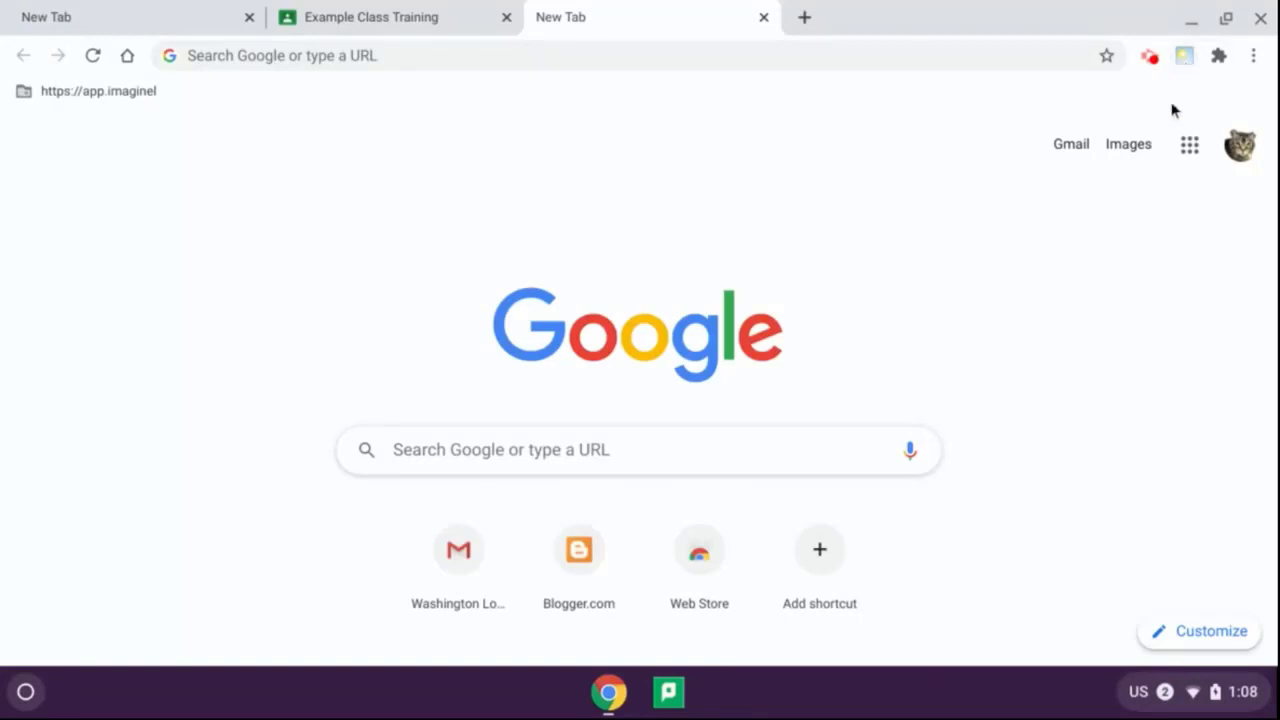